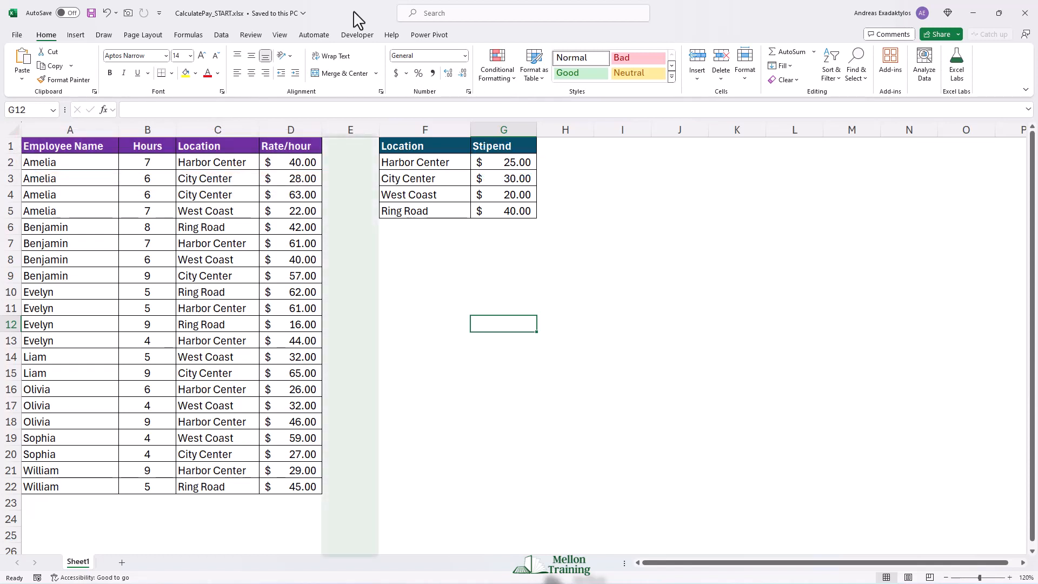
- Enter the Pay header and the formula =D2*B2 for the first employee, giving $280.00
click(351, 130)
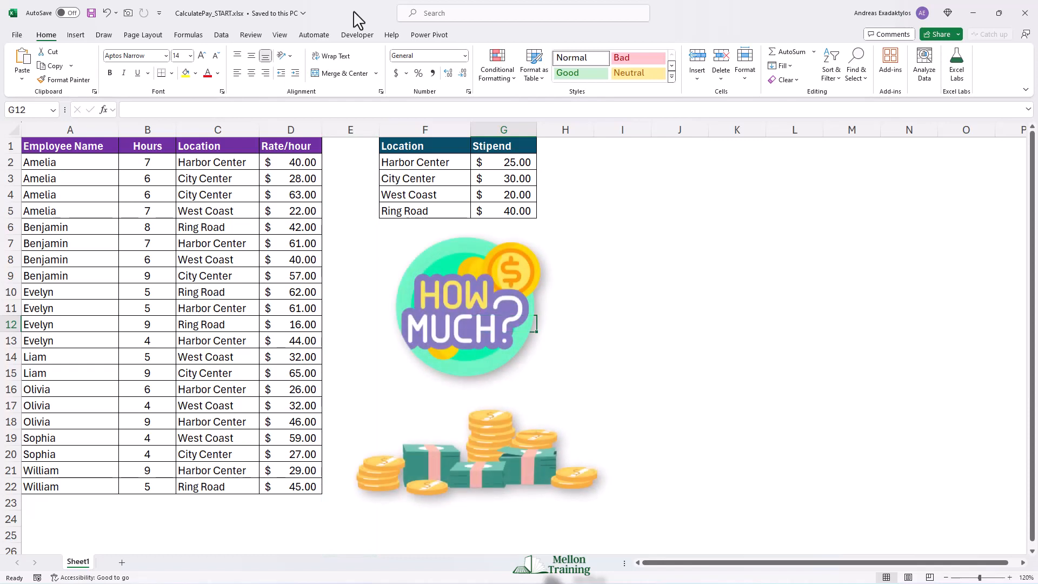
click(466, 308)
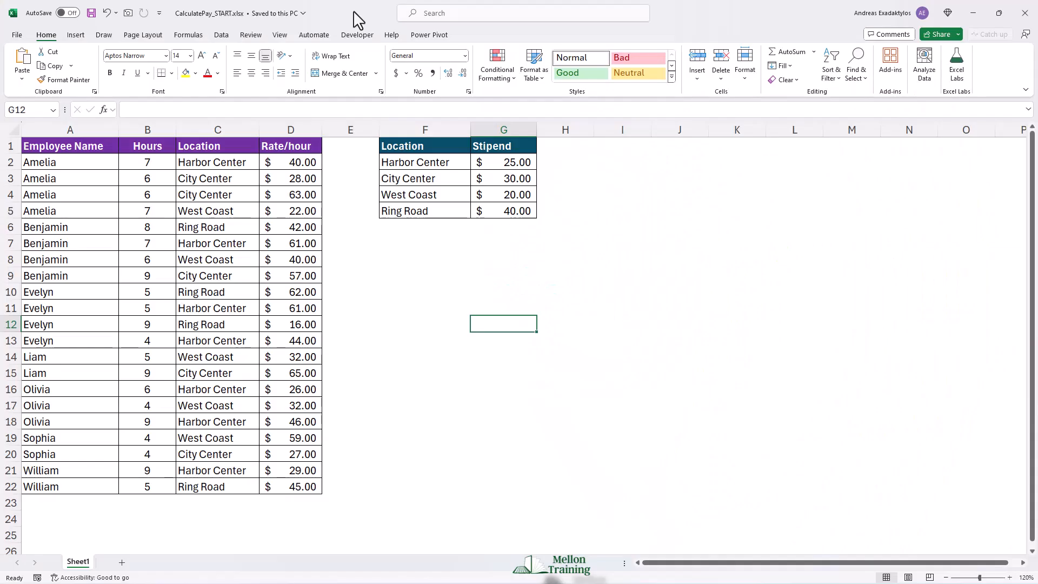
click(349, 129)
text(Pay)
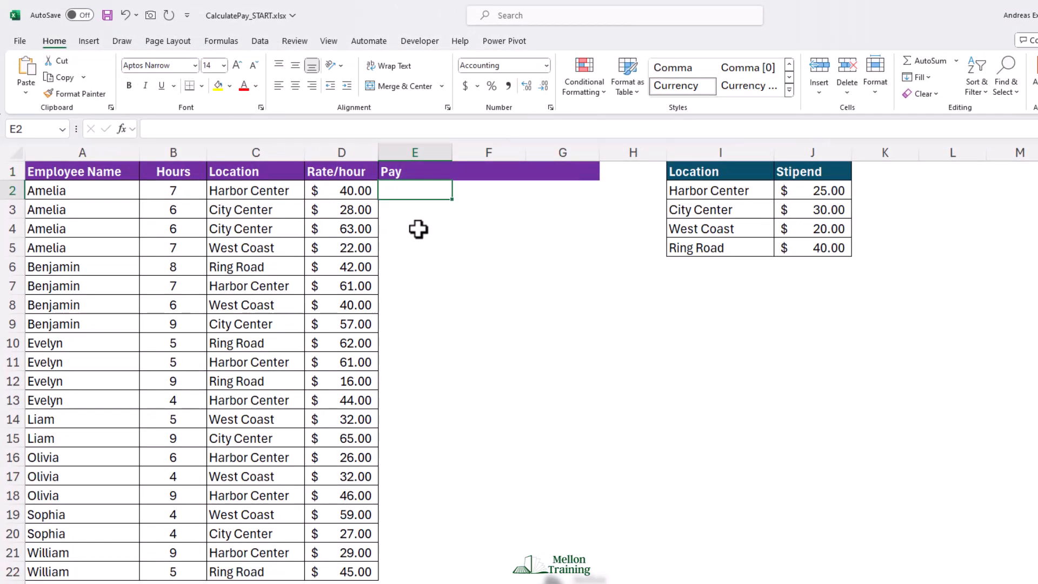
text(=)
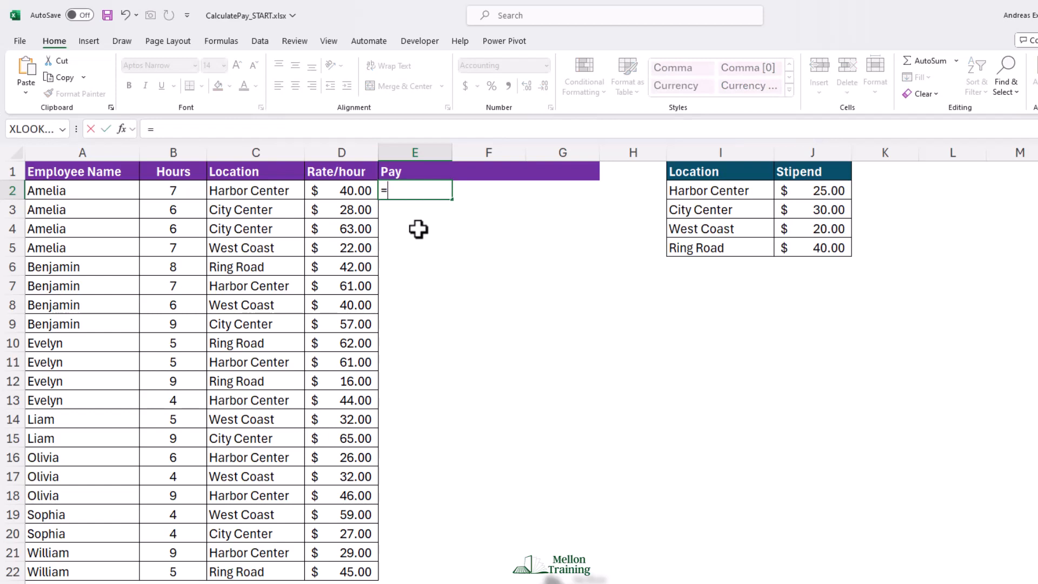
text(d)
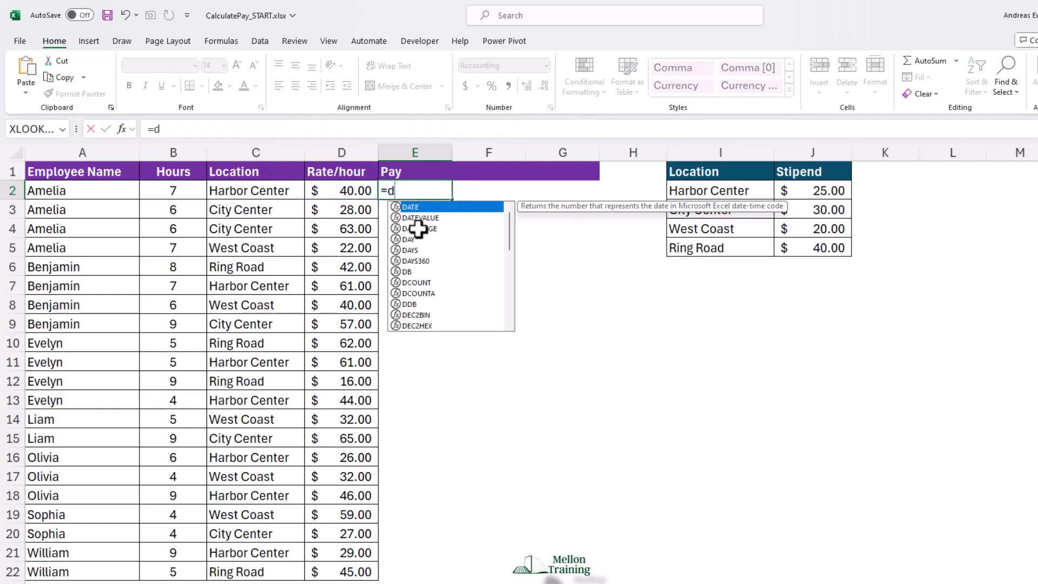
click(341, 190)
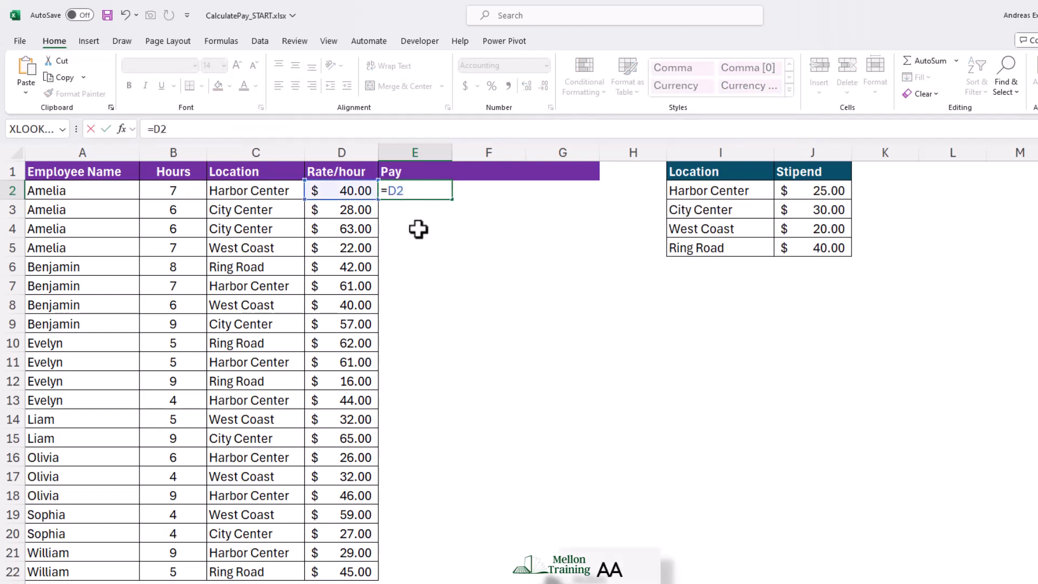
text(*B2)
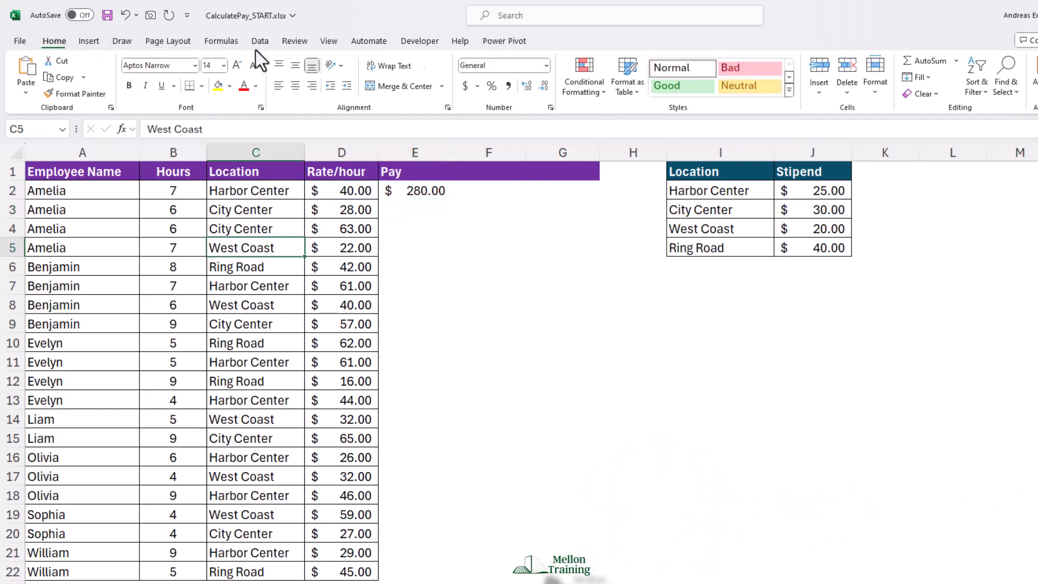
- Format the employee data as a banded table over $A$1:$G$22 with headers
click(626, 73)
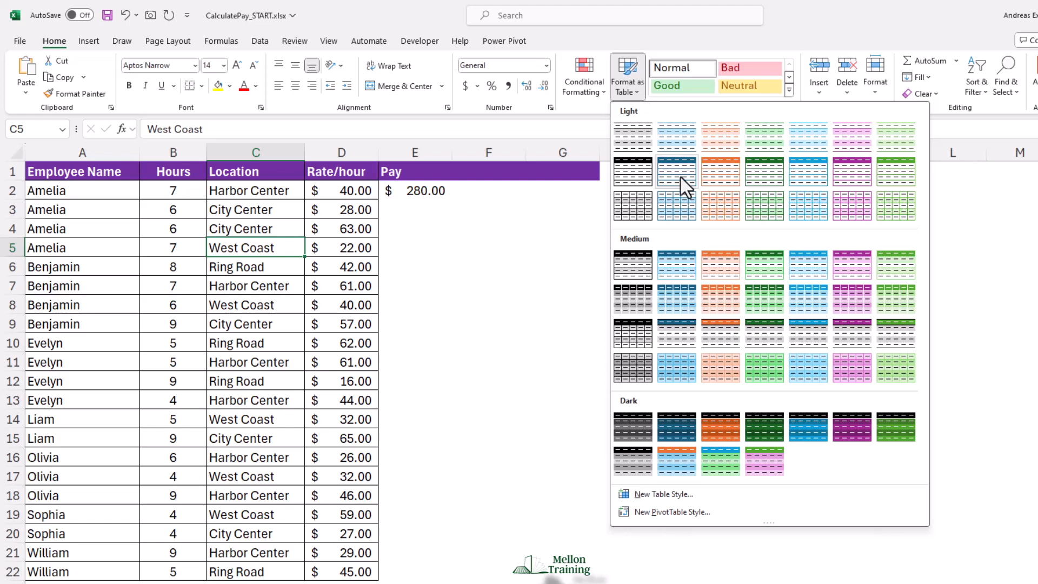
click(676, 168)
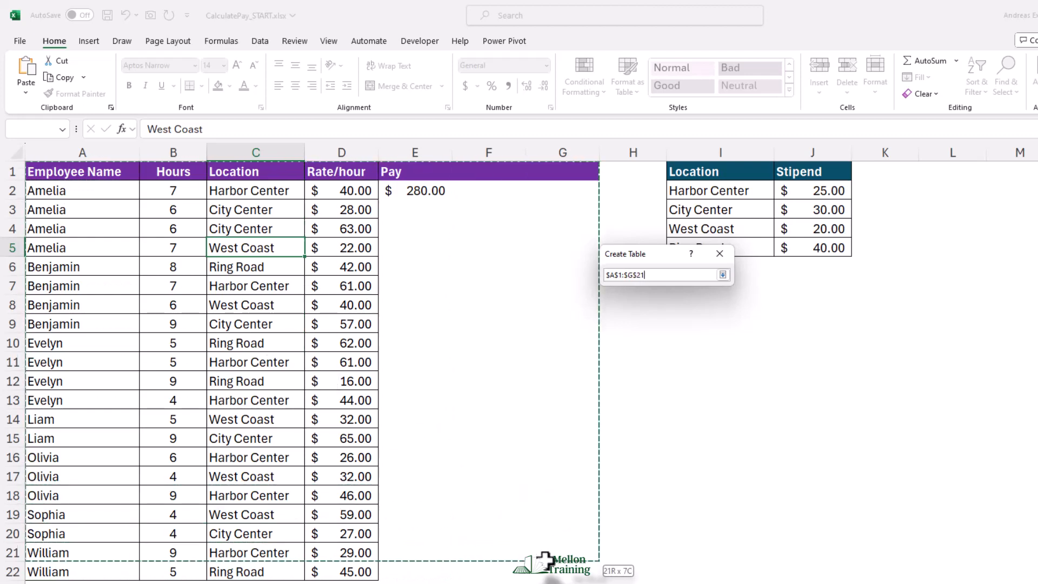
click(722, 274)
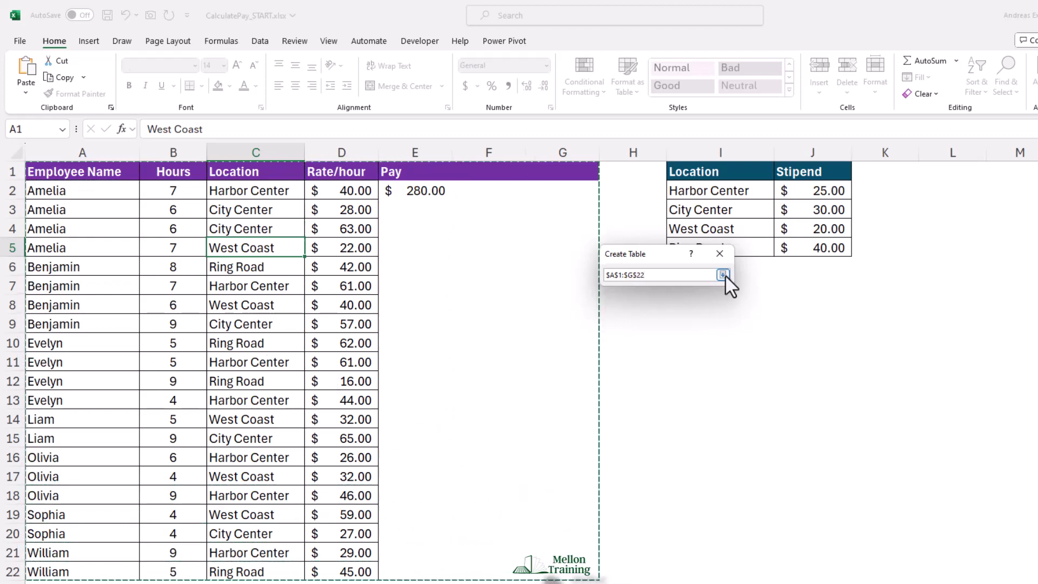
click(722, 275)
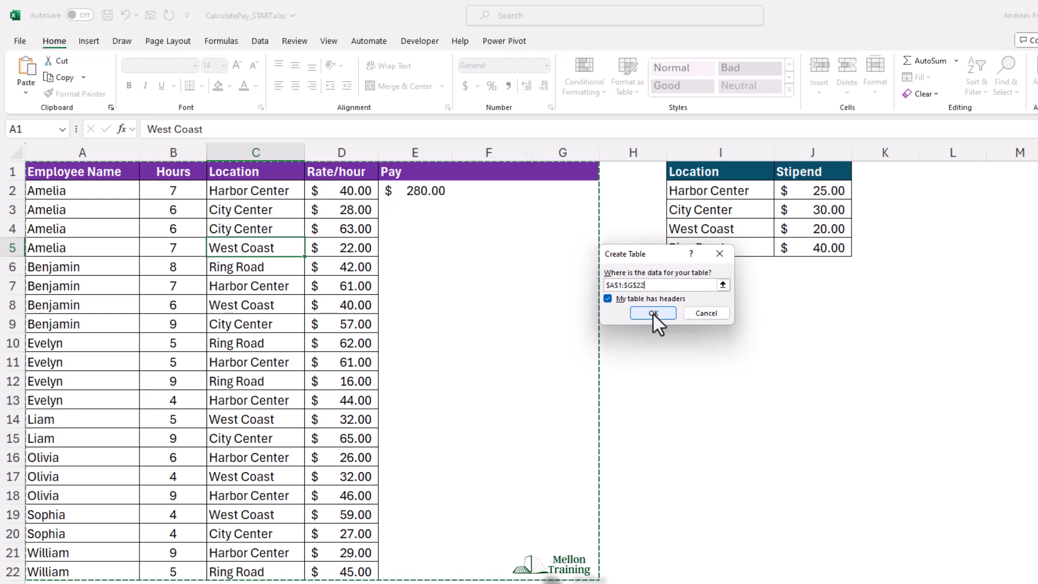
click(651, 312)
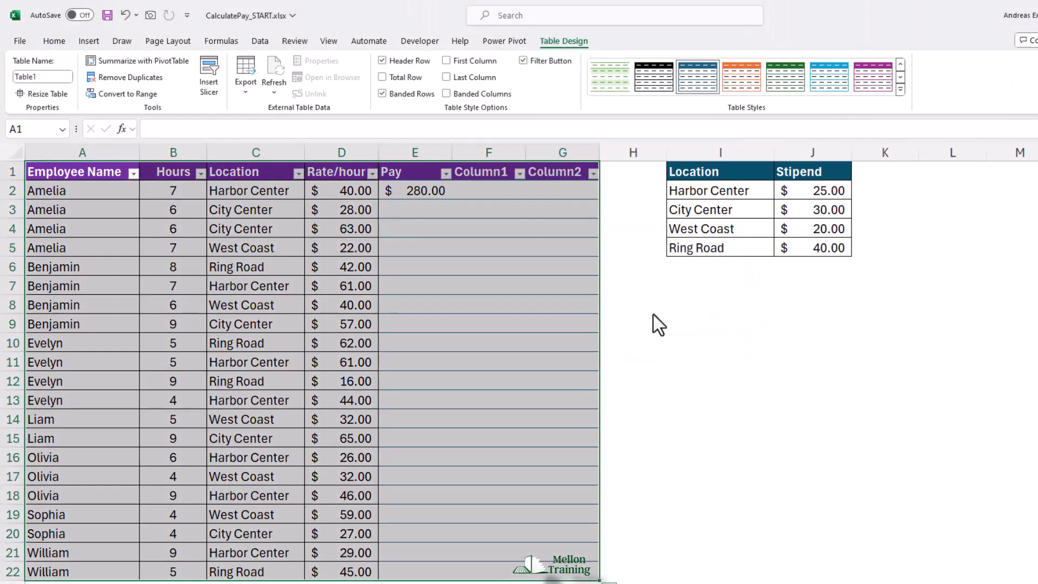
- Fill the Pay formula down every row of the table
double_click(415, 191)
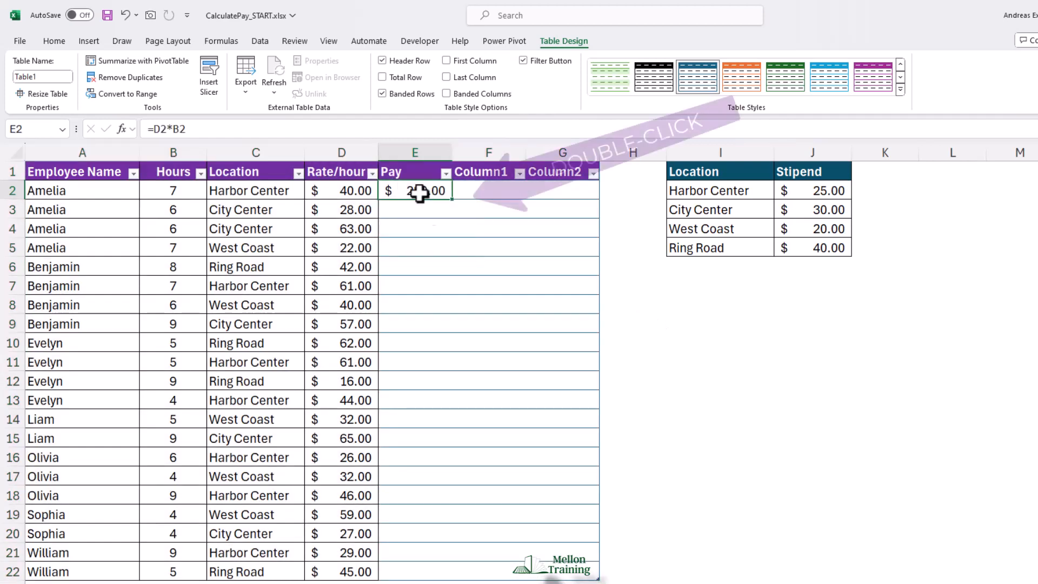
double_click(414, 191)
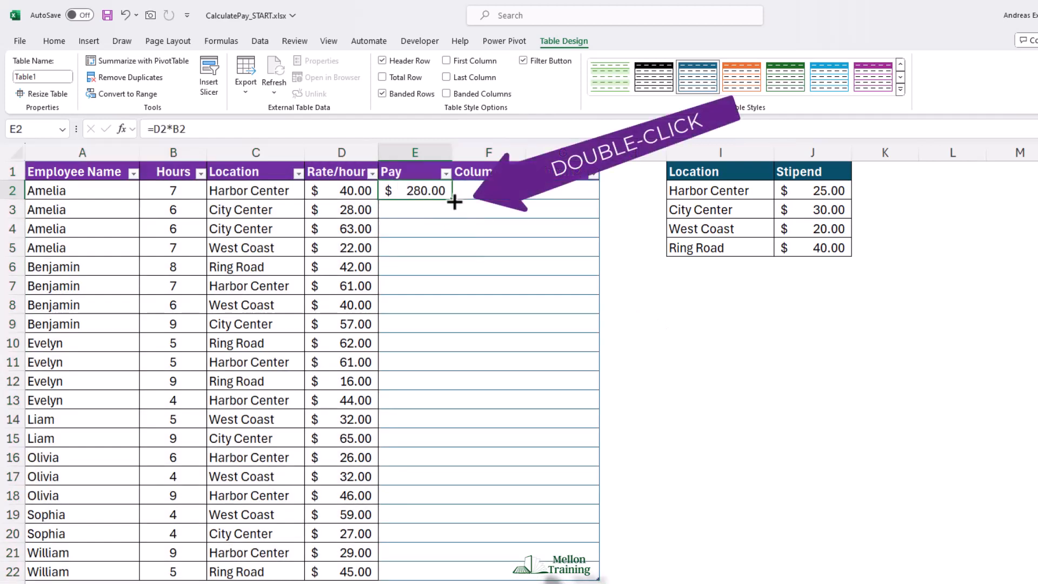
double_click(454, 202)
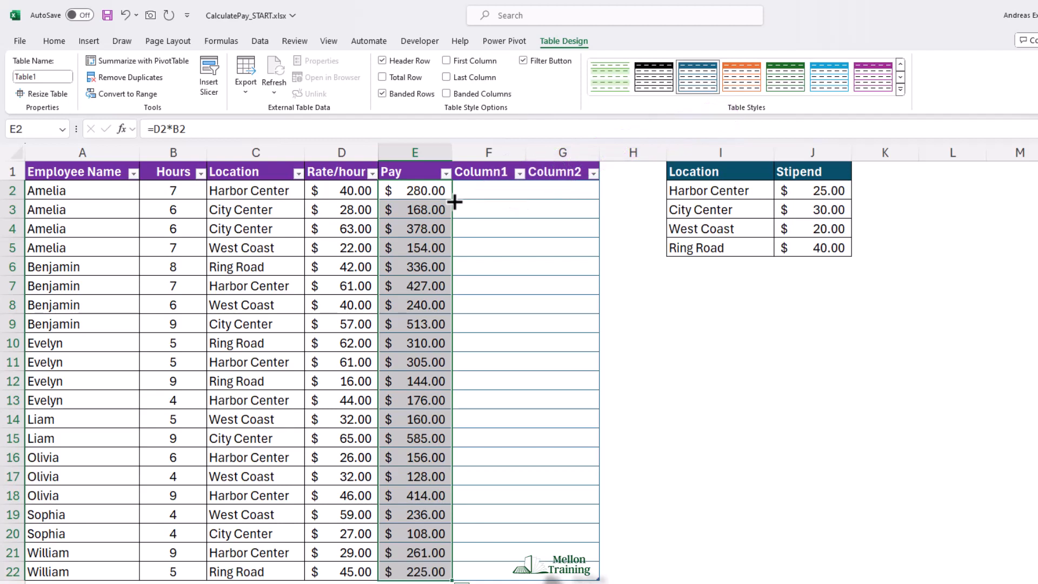
- Label the Stipend column and start a VLOOKUP on each row's Location
text(S)
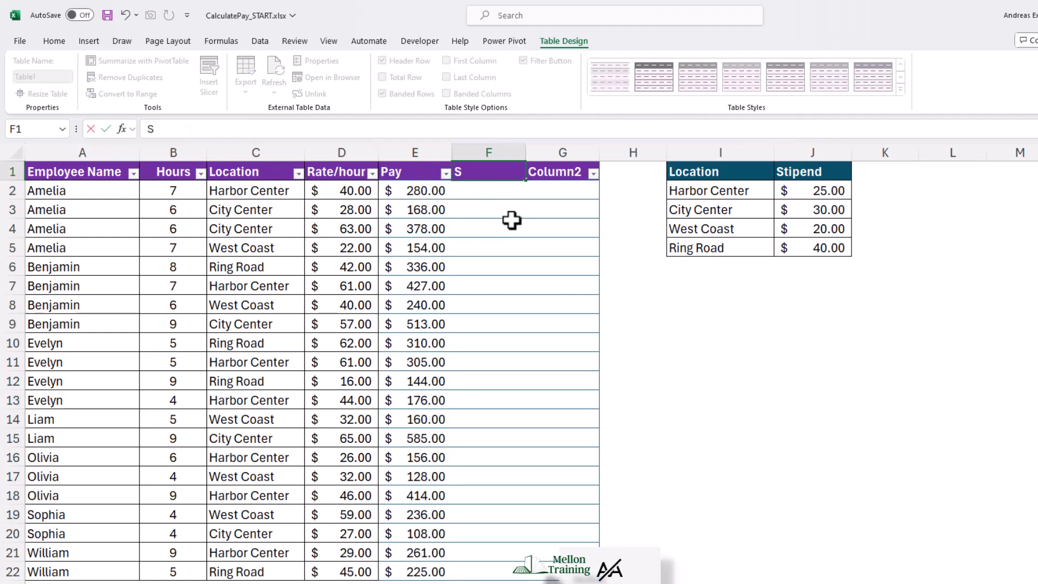
text(tipend)
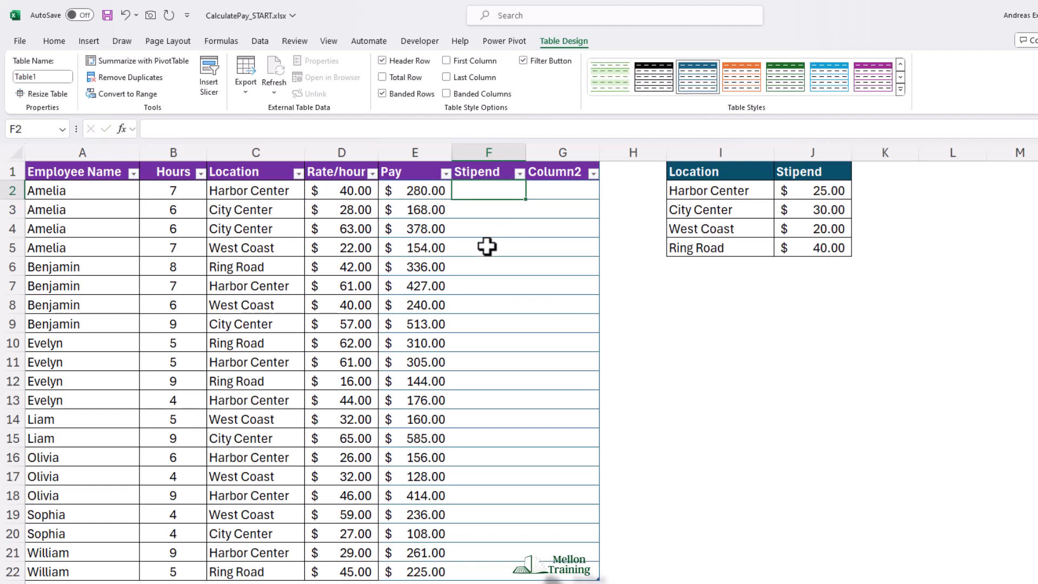
text(=vlo)
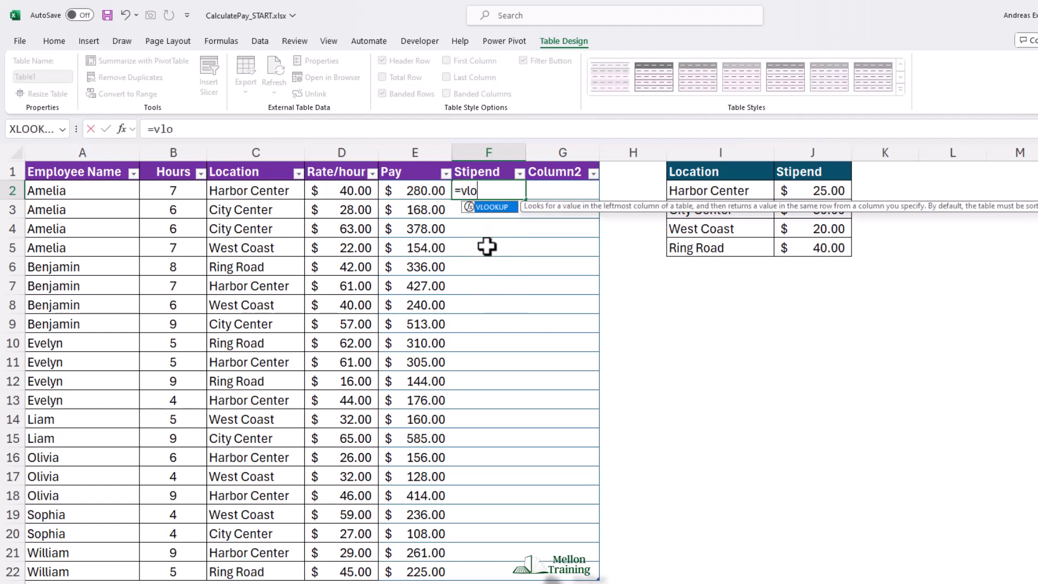
text(VLOOKUP()
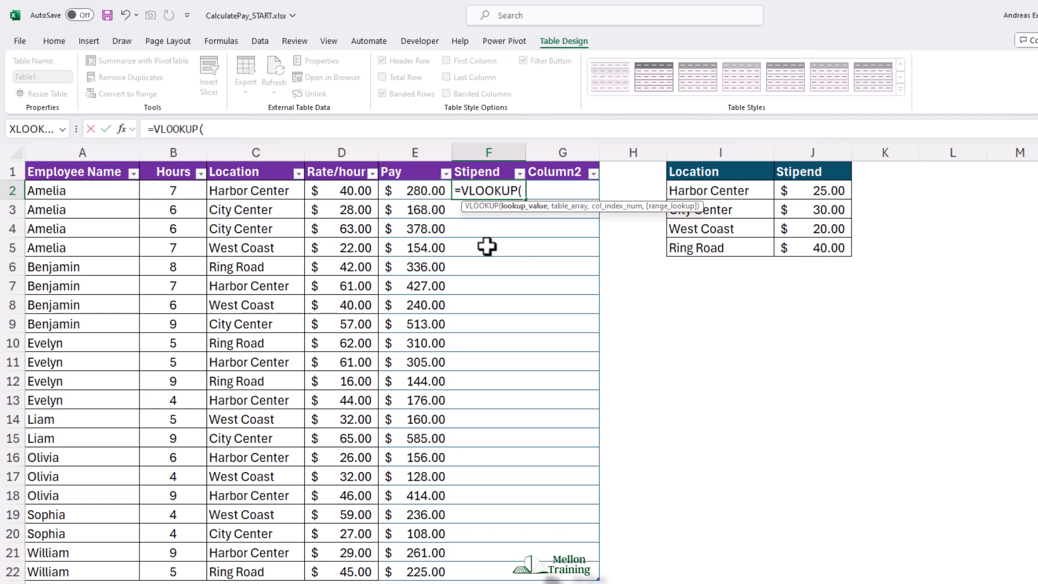
mouse_move(465, 239)
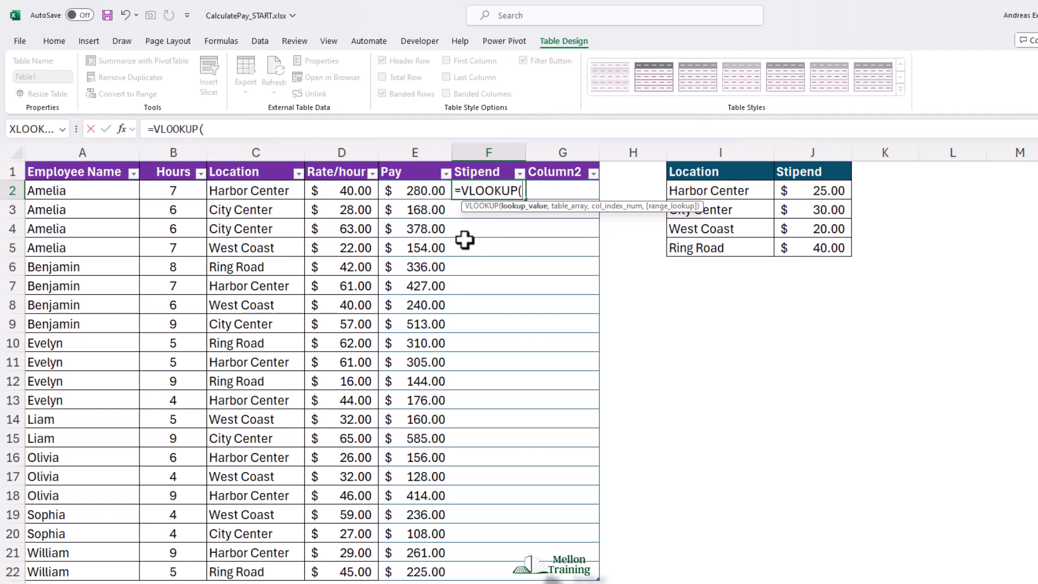
click(256, 190)
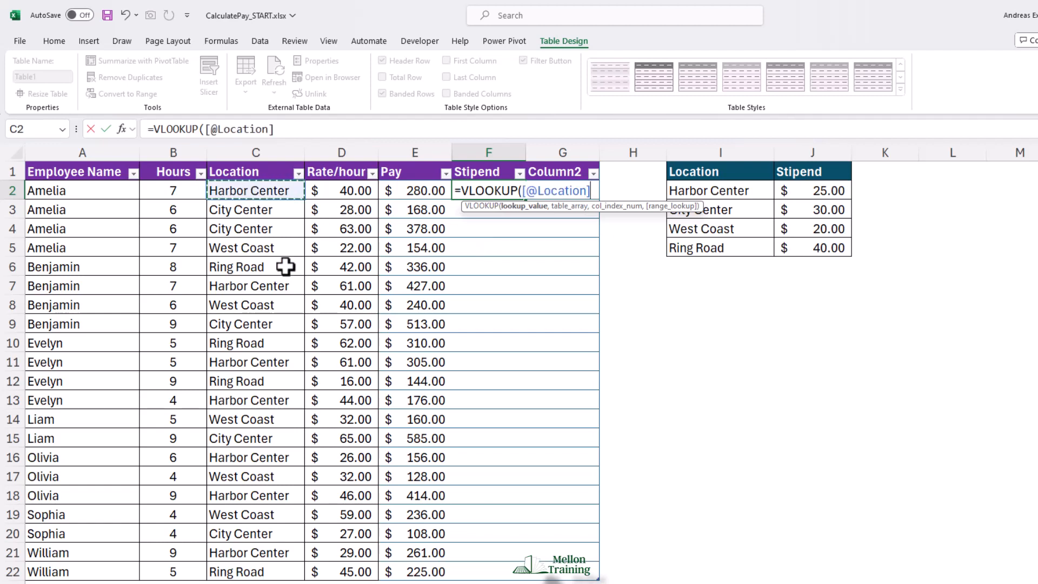
text(,I2:J5)
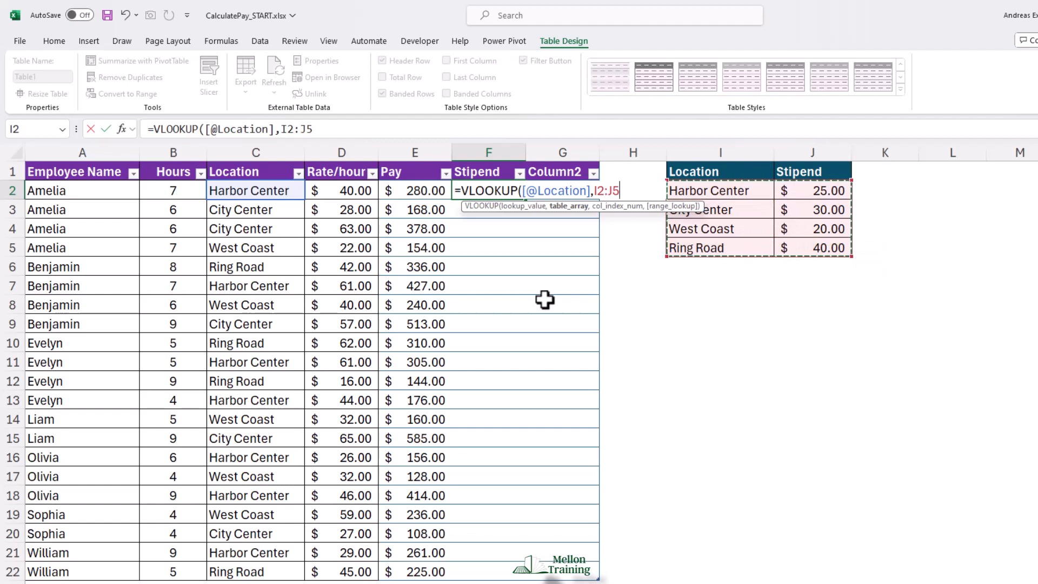
- Complete the lookup with absolute range $I$2:$J$5, column 2 and exact match FALSE
key(f4)
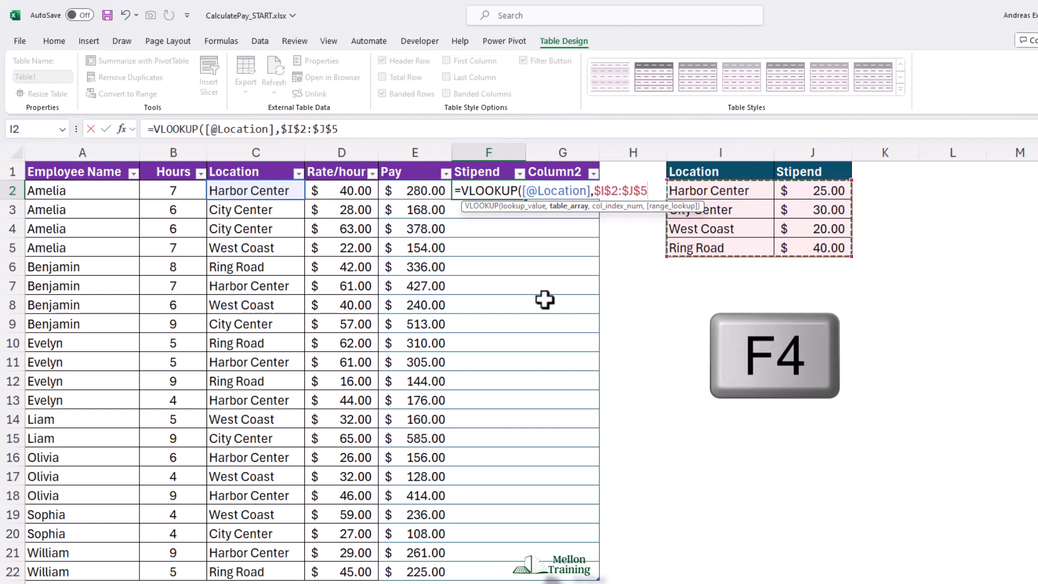
text(,)
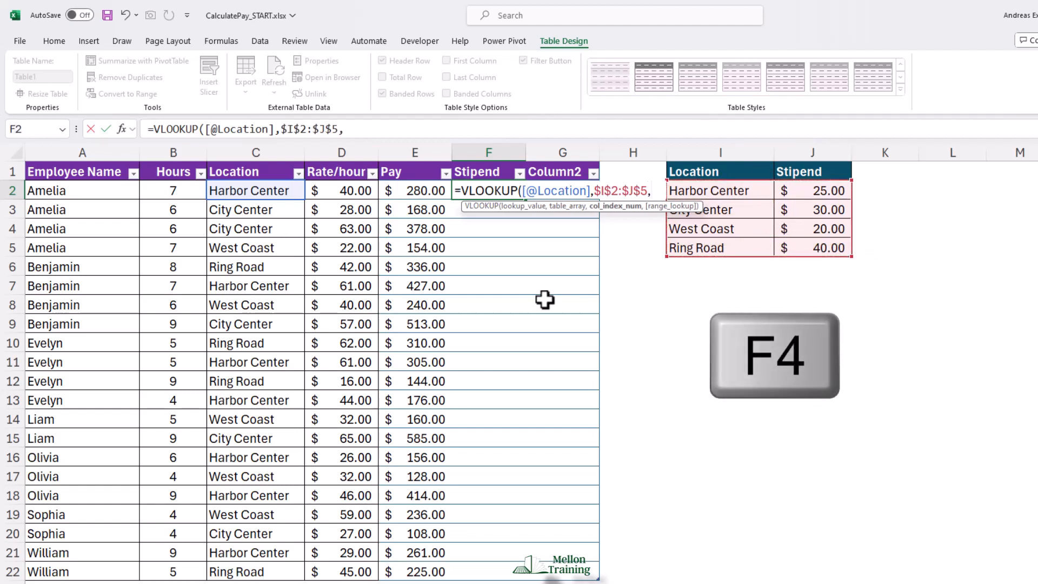
key(f4)
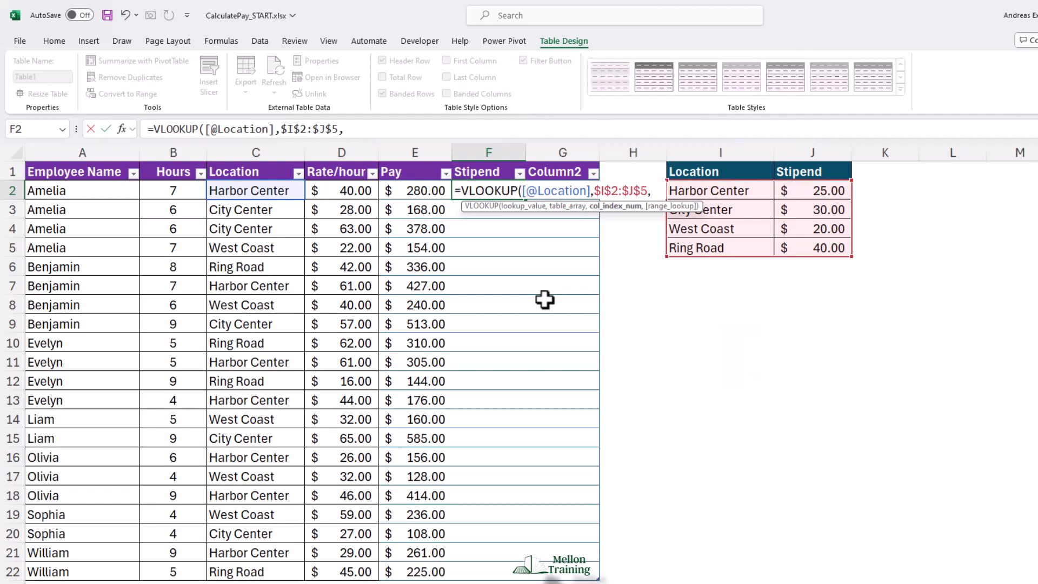
text(2)
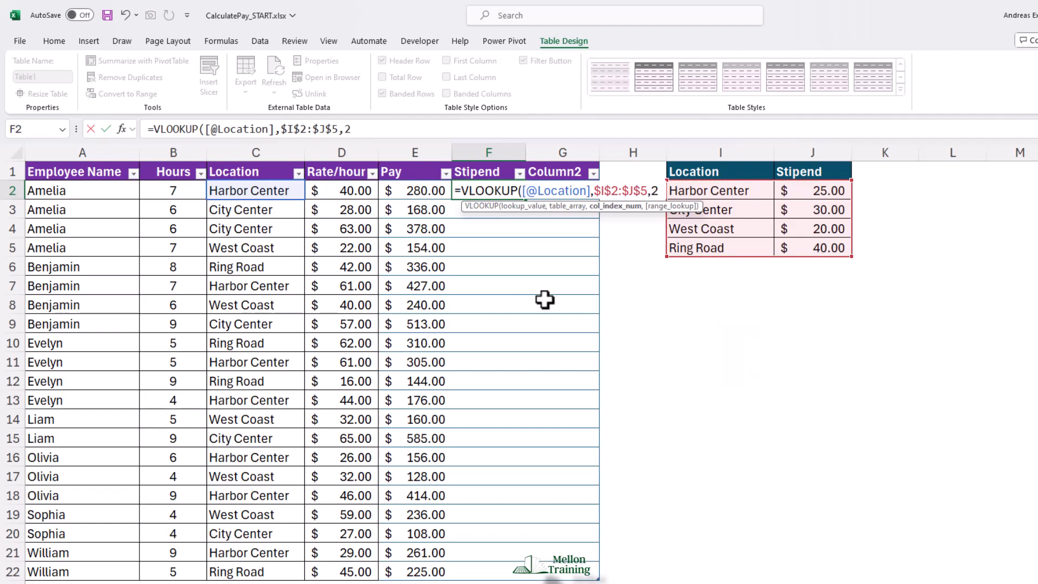
text(,)
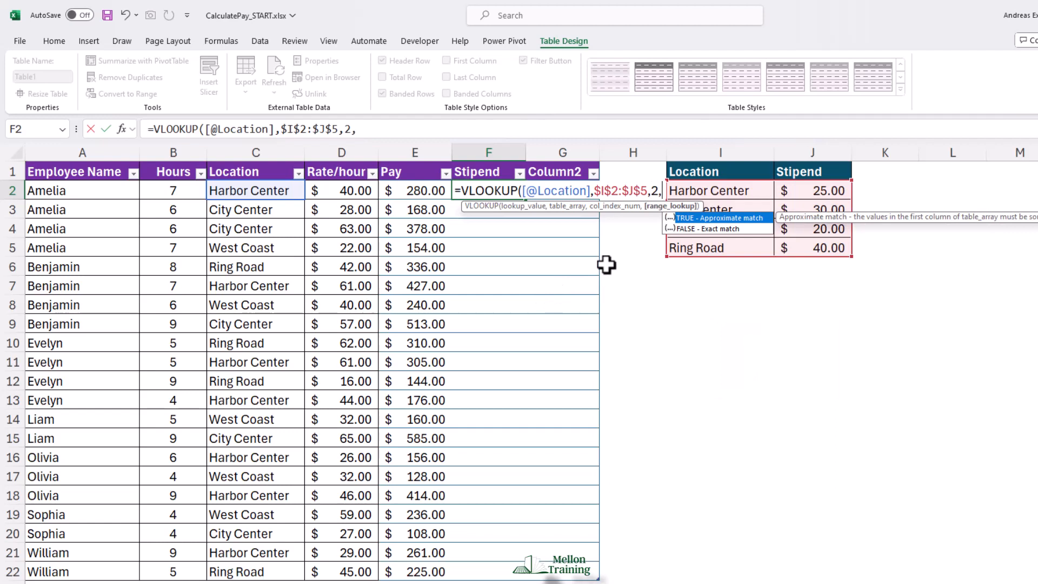
text(FALSE))
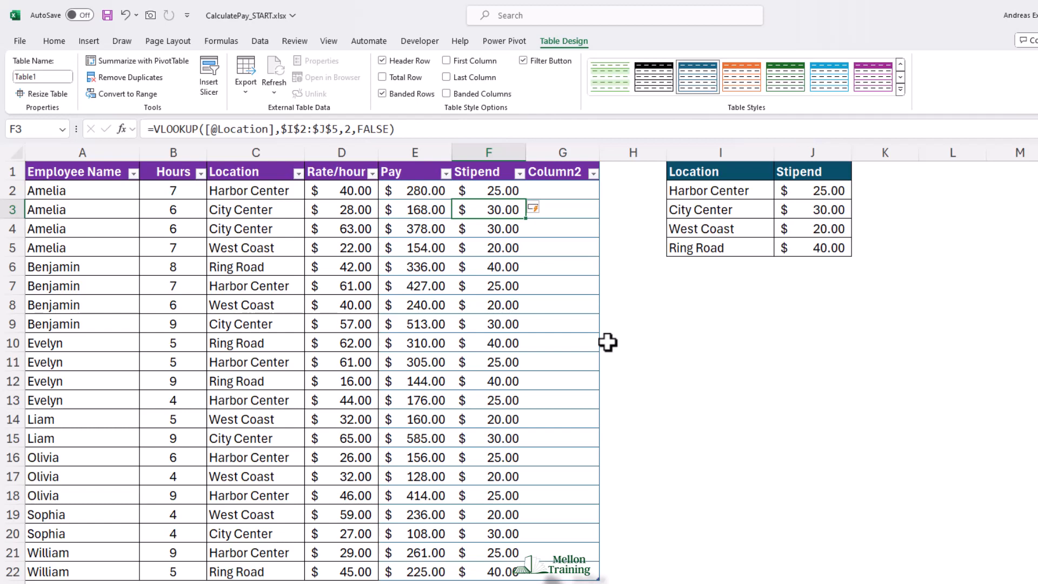
mouse_move(545, 175)
text(=)
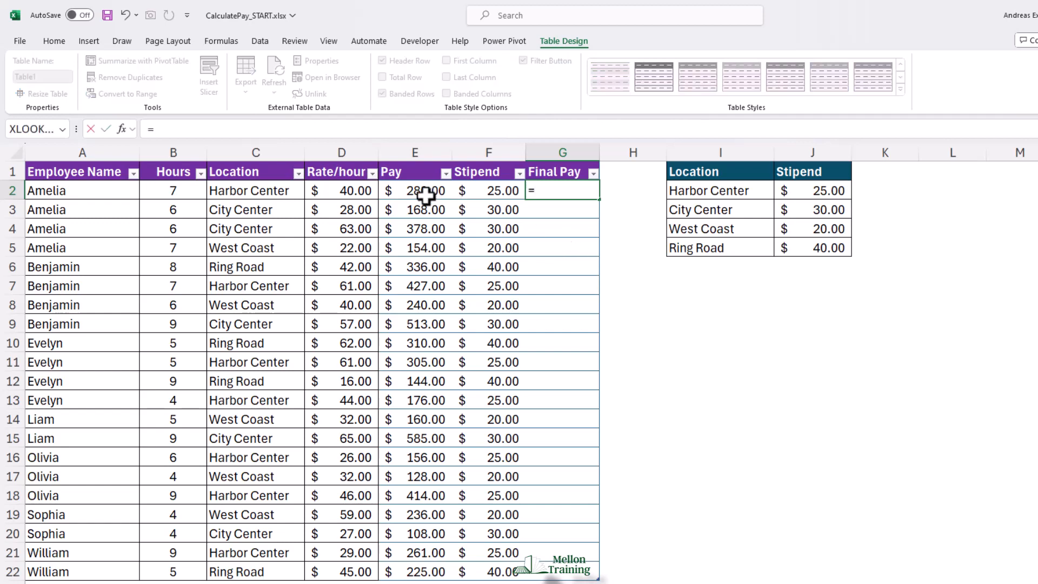
- Set Final Pay to Pay plus Stipend for every row ($305.00 for the first)
click(415, 191)
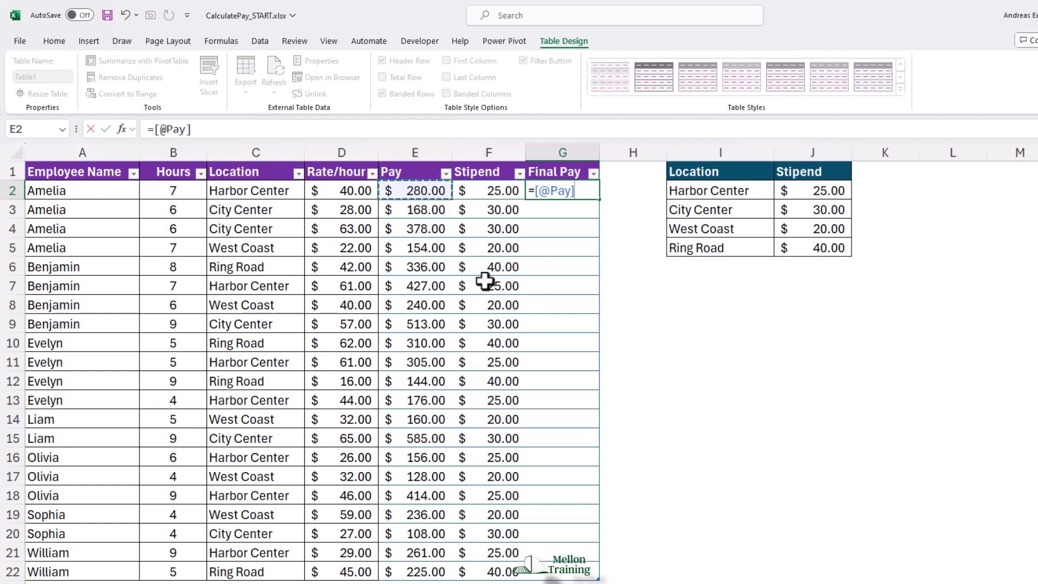
click(488, 190)
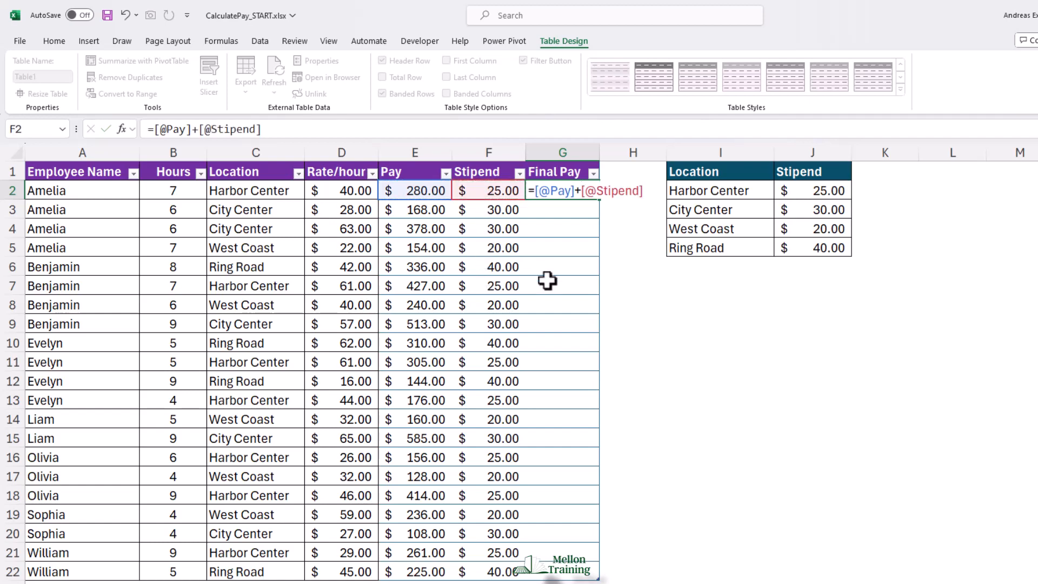
key(enter)
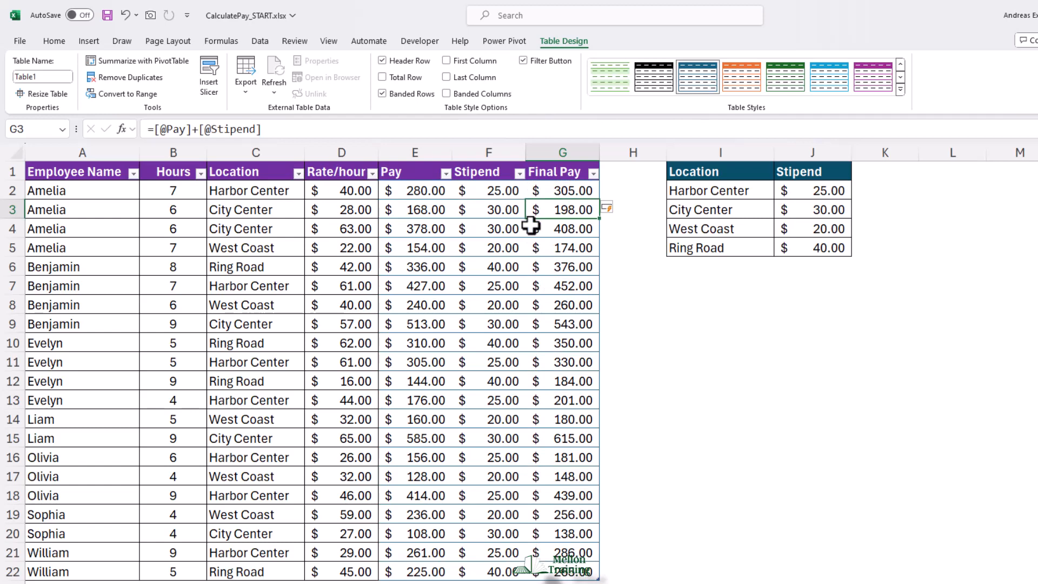
mouse_move(96, 50)
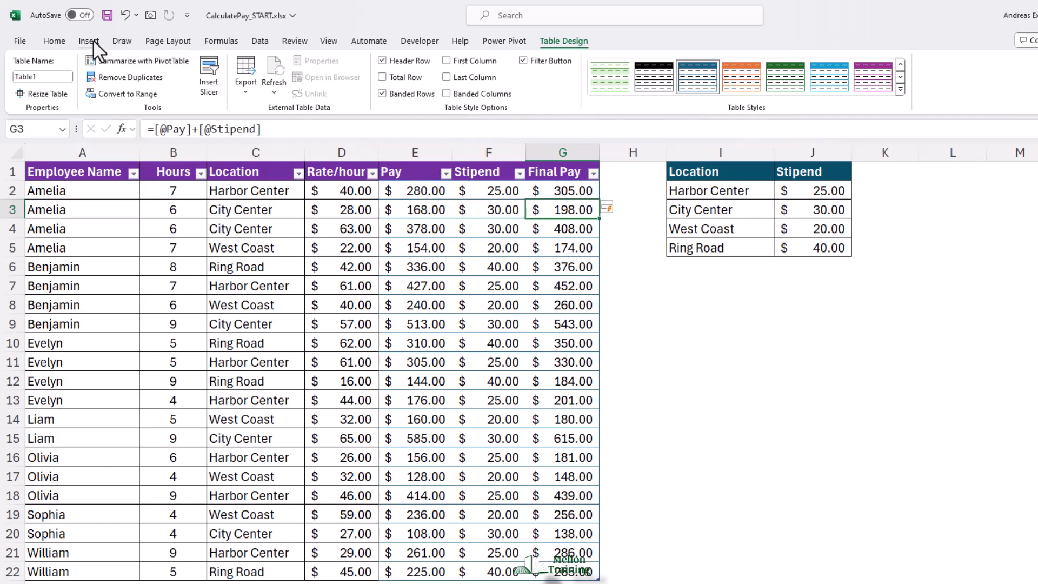
- Insert a PivotTable from the pay table onto a new worksheet
click(89, 41)
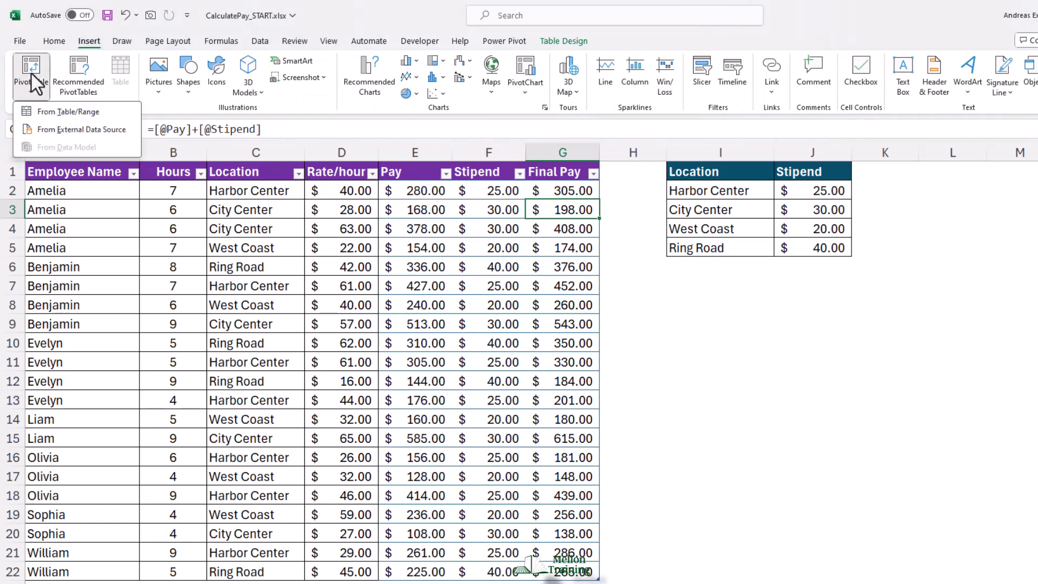
click(68, 112)
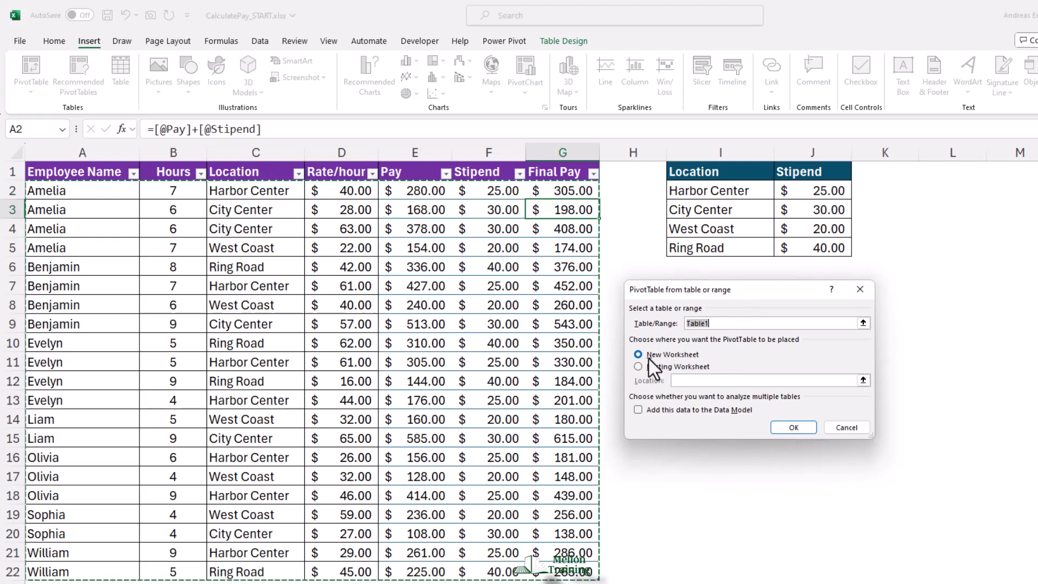
click(793, 427)
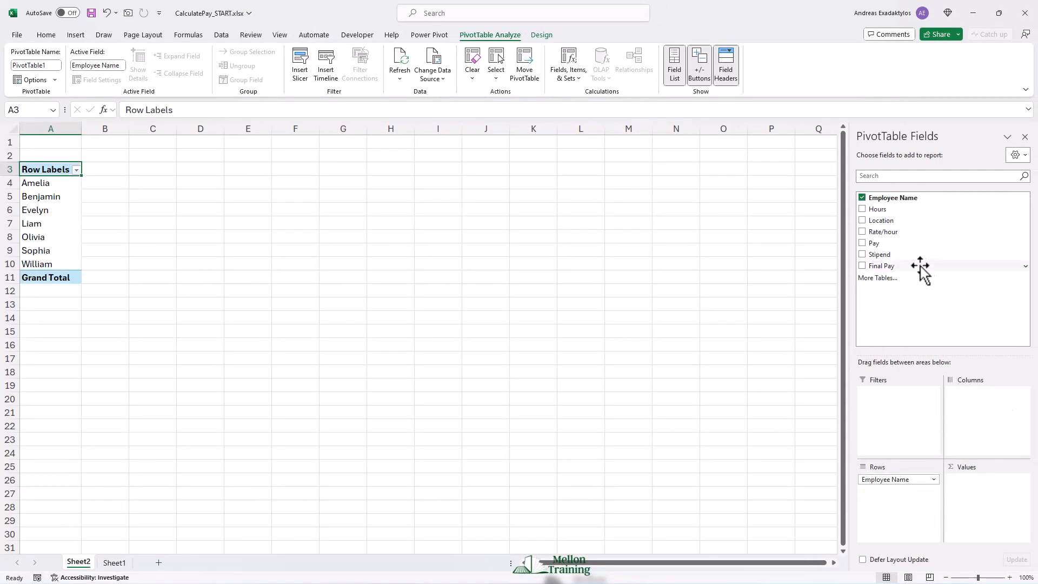
- Sum Final Pay per employee in Accounting format with no decimals, totaling $6,289
click(861, 266)
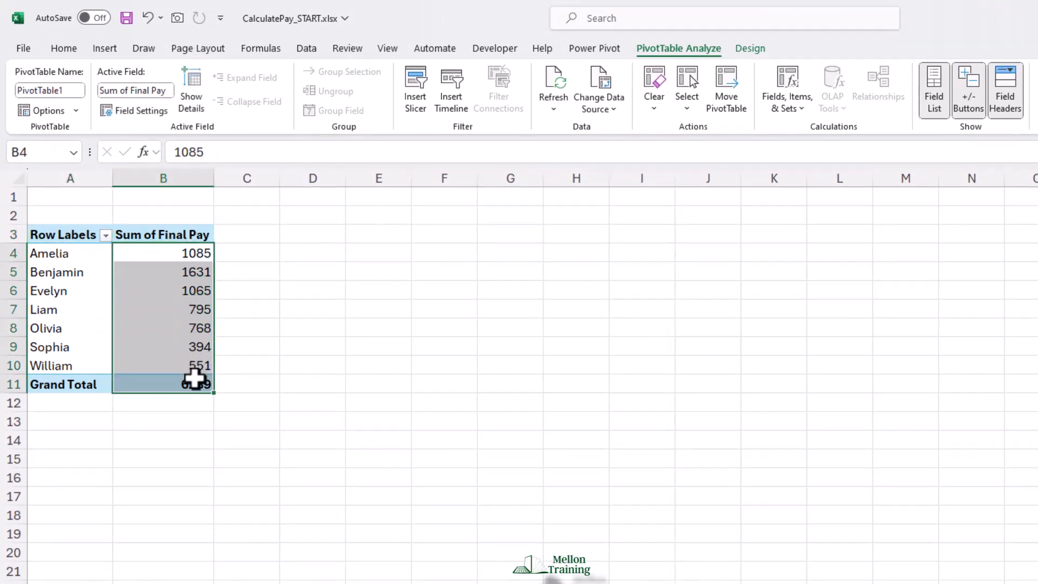
mouse_move(98, 66)
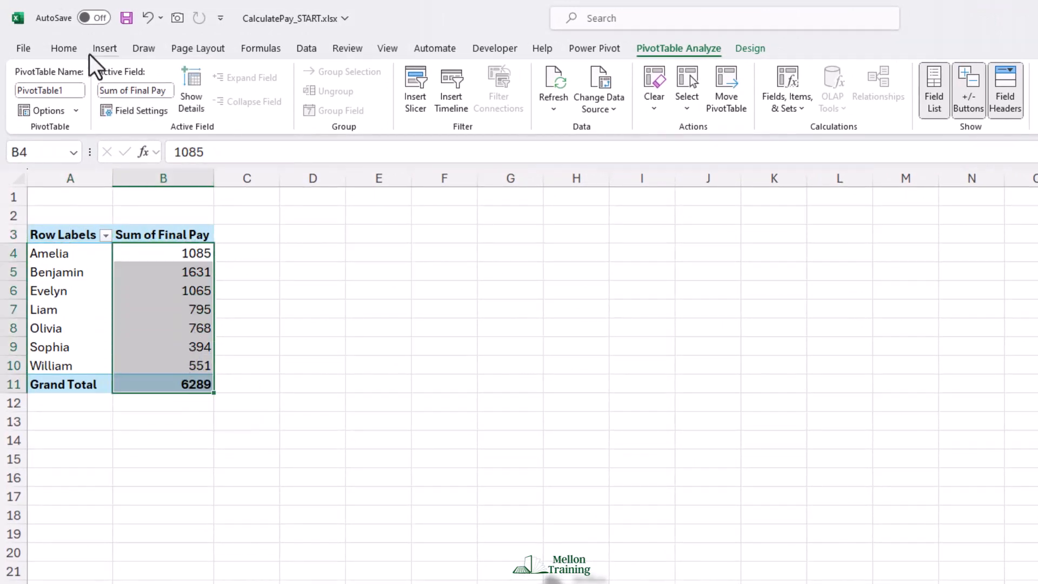
click(64, 47)
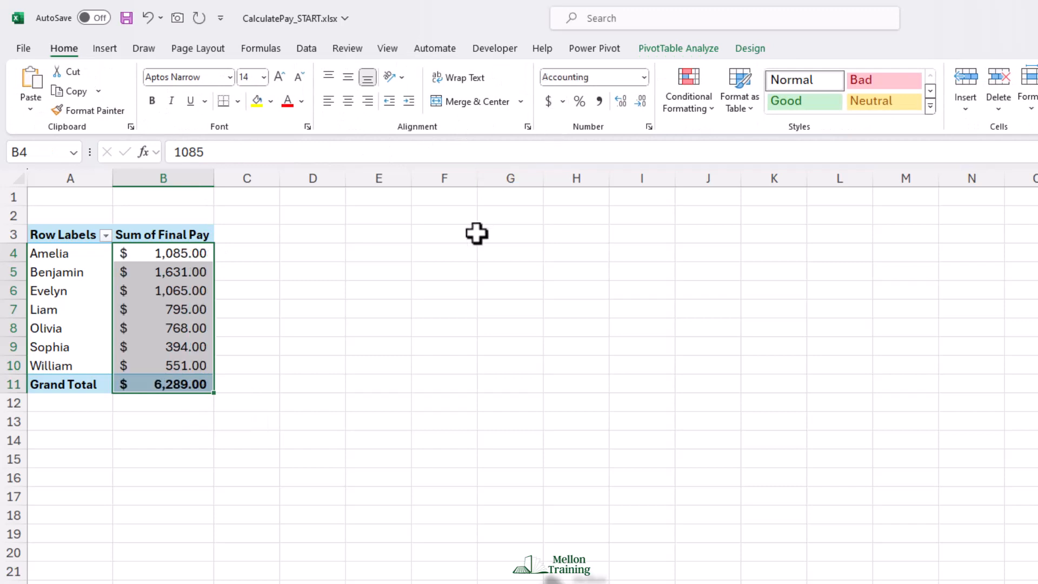
mouse_move(626, 140)
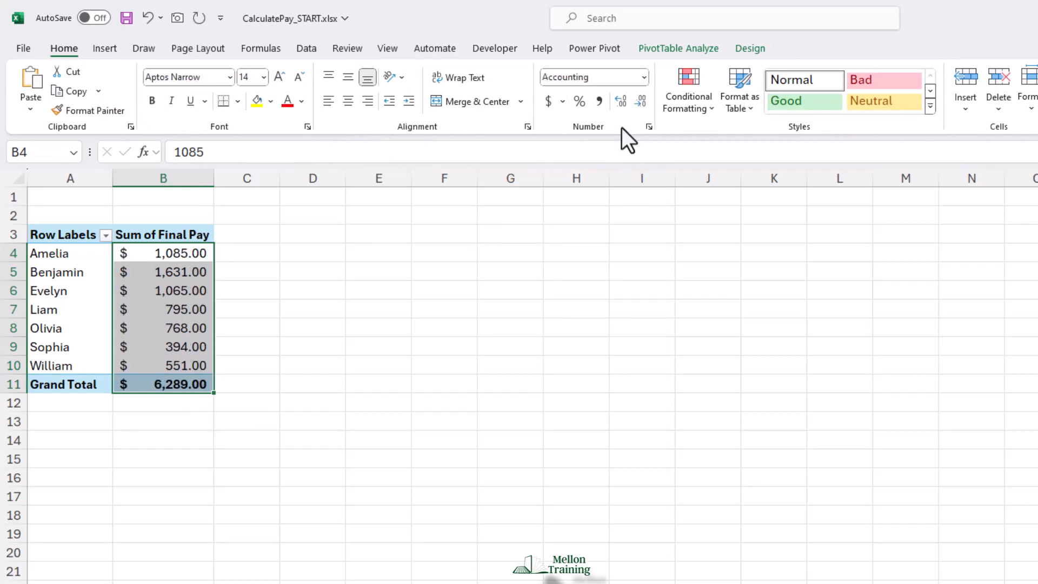
mouse_move(640, 100)
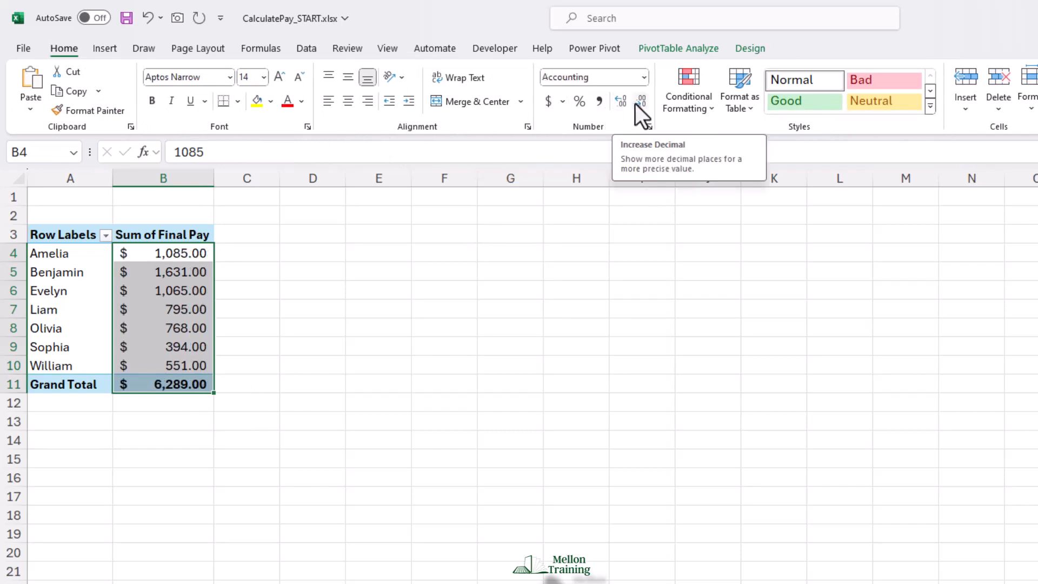
click(621, 100)
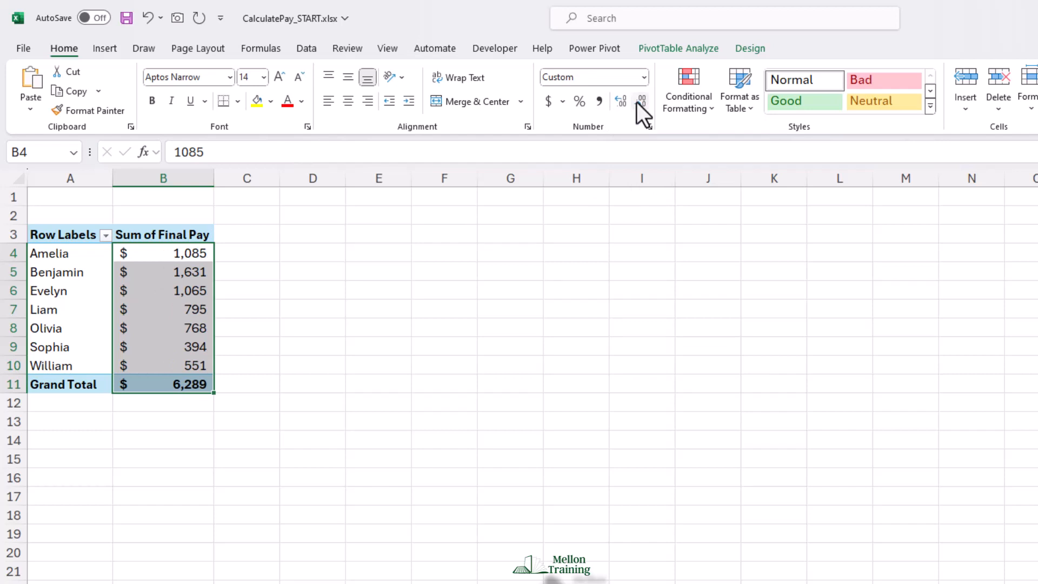